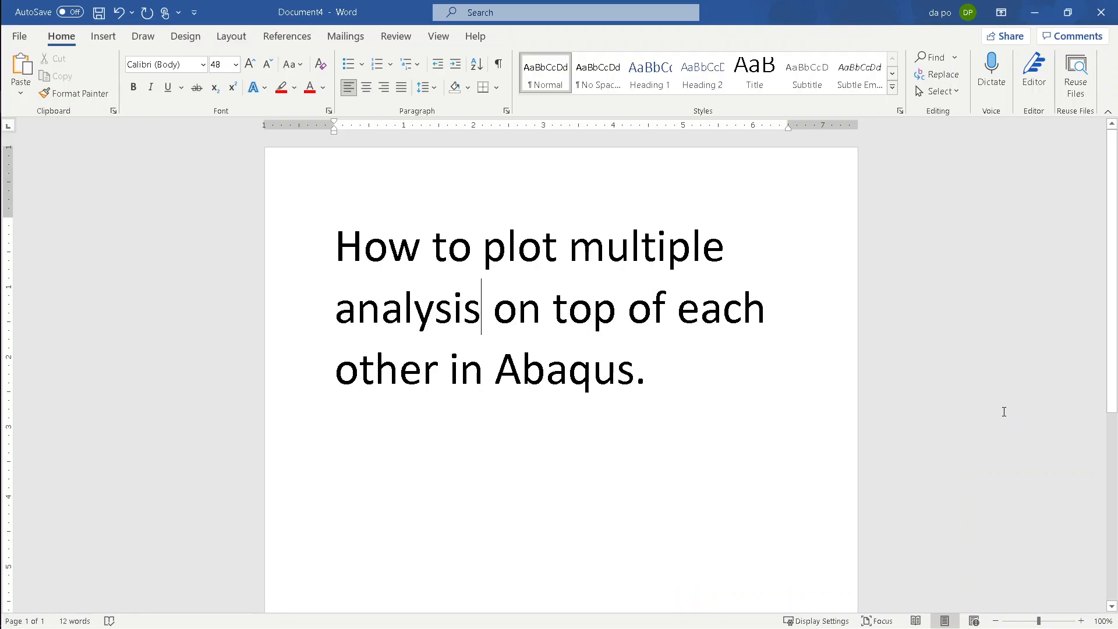
mouse_move(889, 348)
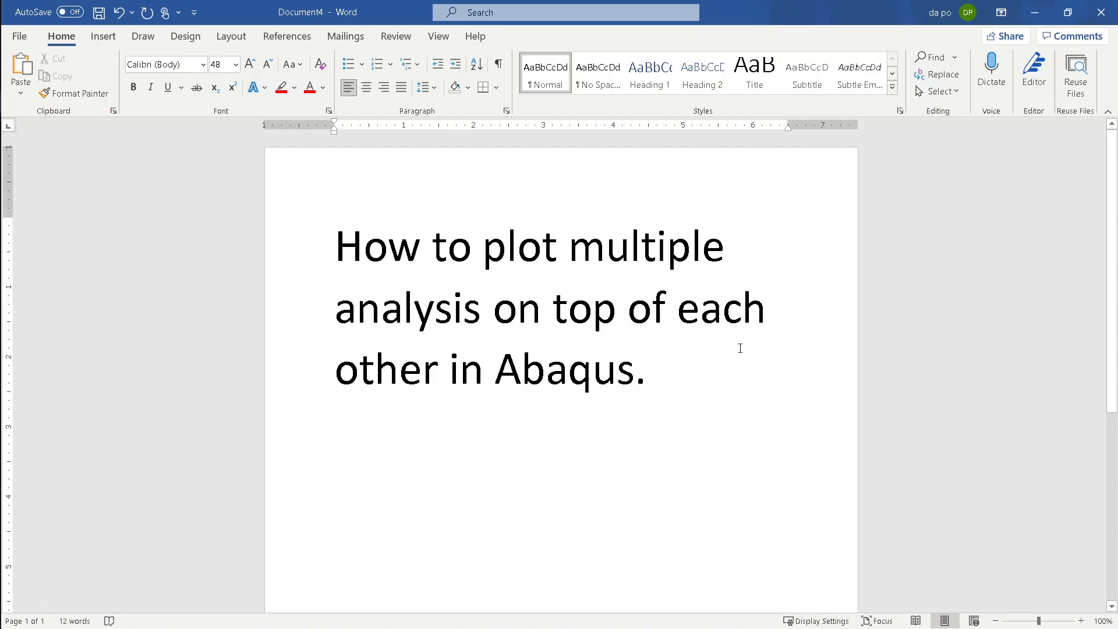
Bring the Abaqus/CAE window to the front over the Word tutorial page.
left_click(484, 308)
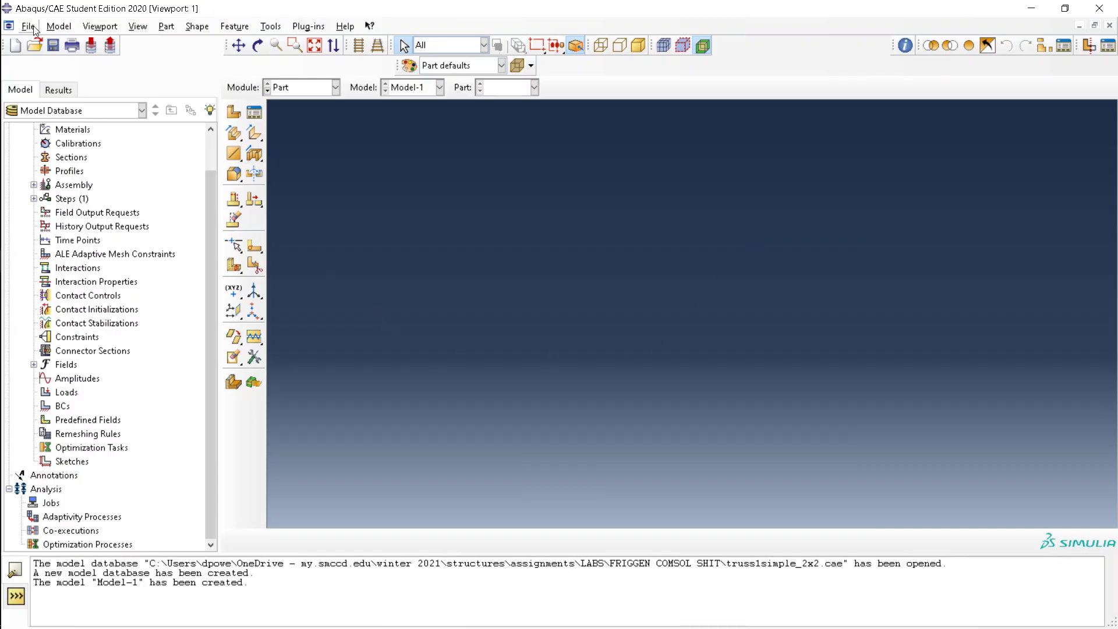
Load truss1.cae and show the Results tree listing its two output databases.
left_click(35, 45)
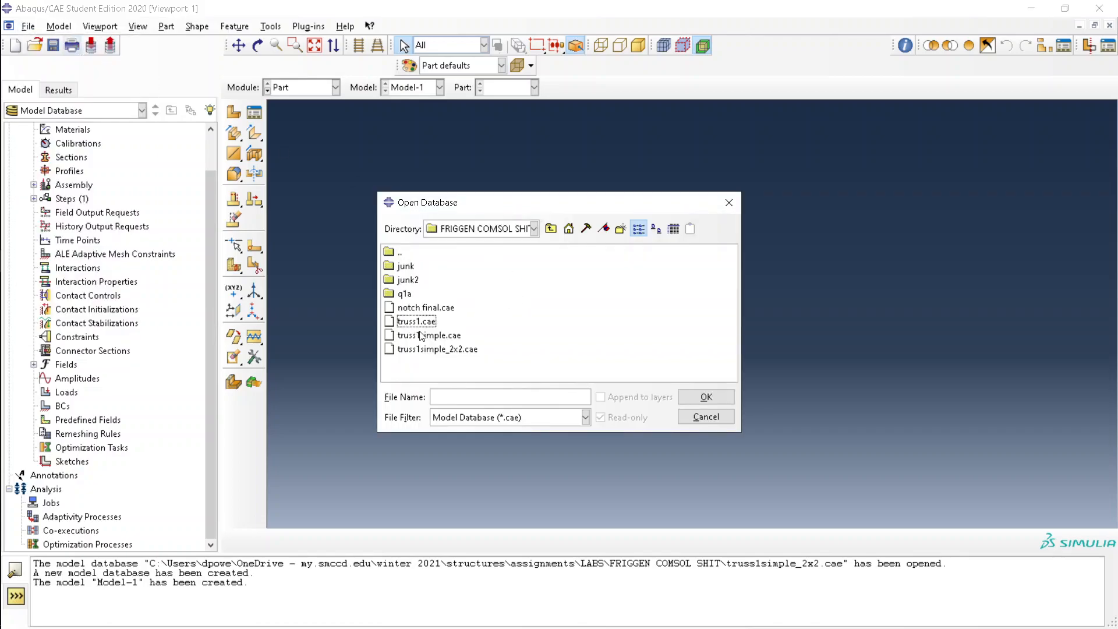
left_click(416, 320)
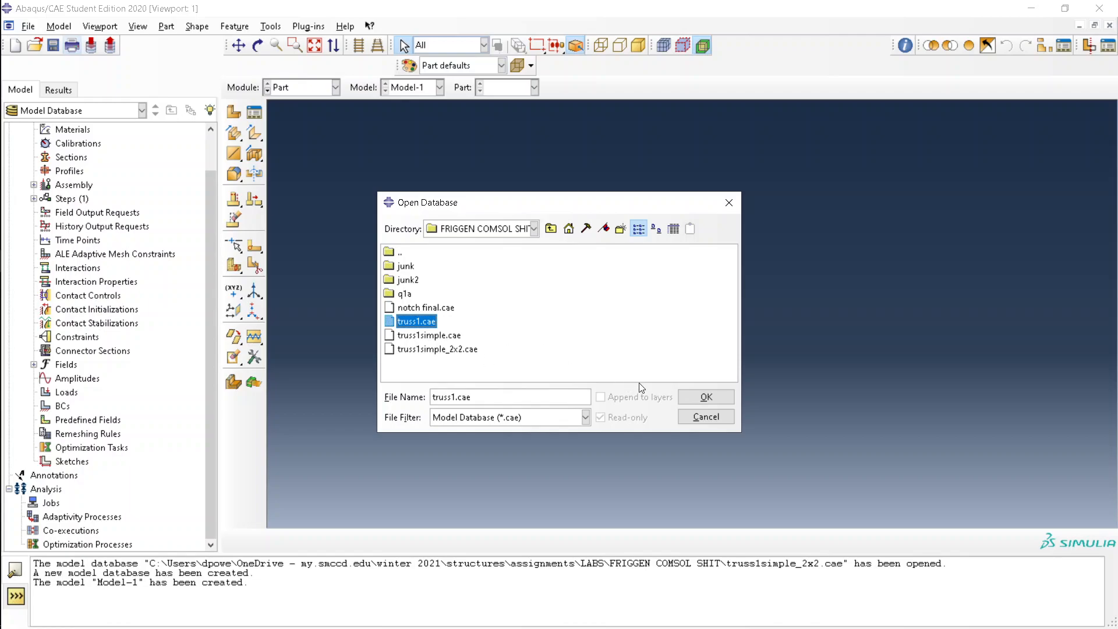
left_click(704, 396)
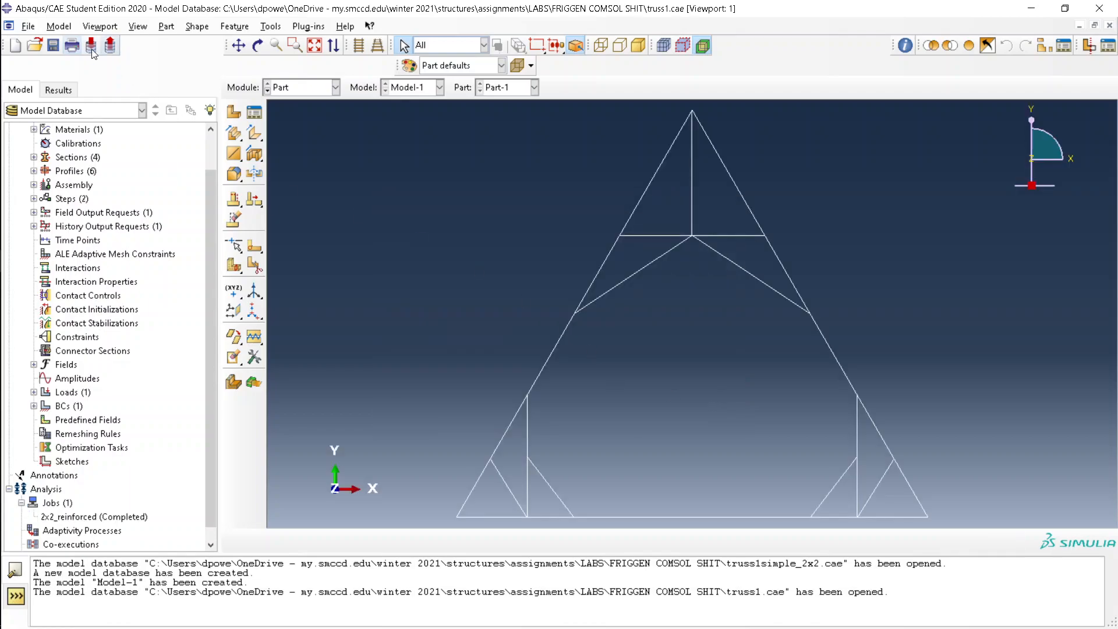
left_click(57, 89)
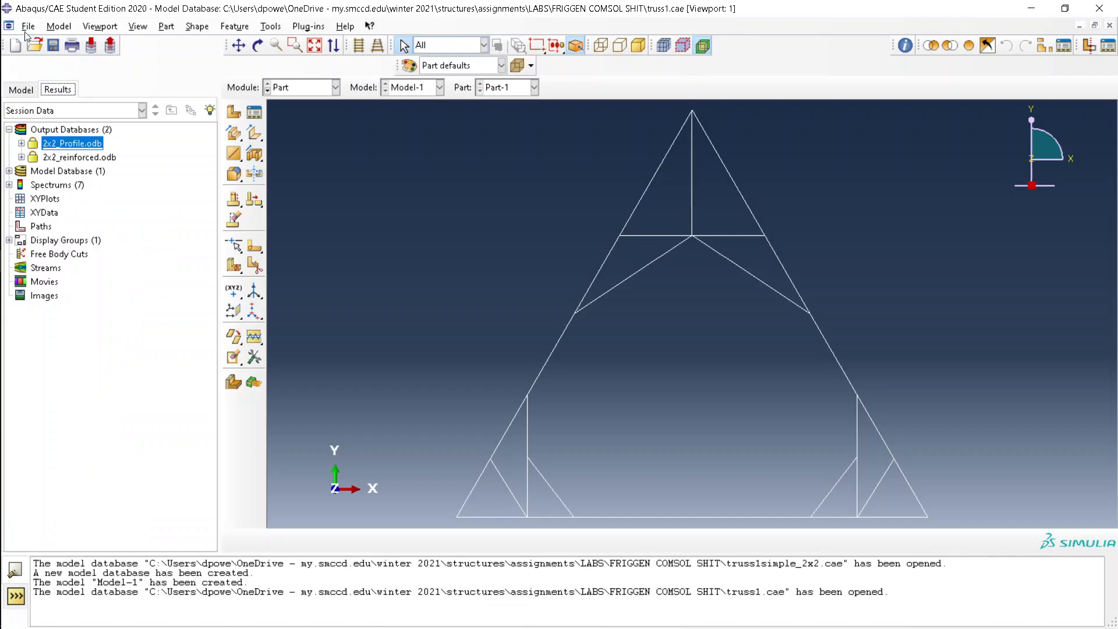
Load 2x2_Profile.odb via the Output Database filter, showing its displacement magnitude contour.
left_click(28, 26)
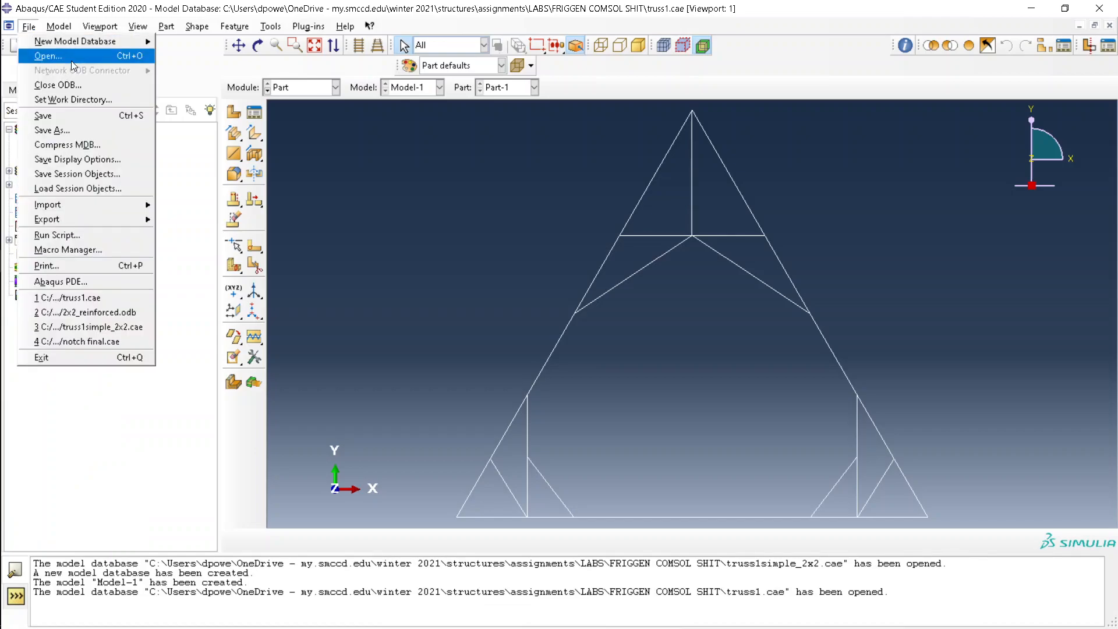
left_click(47, 56)
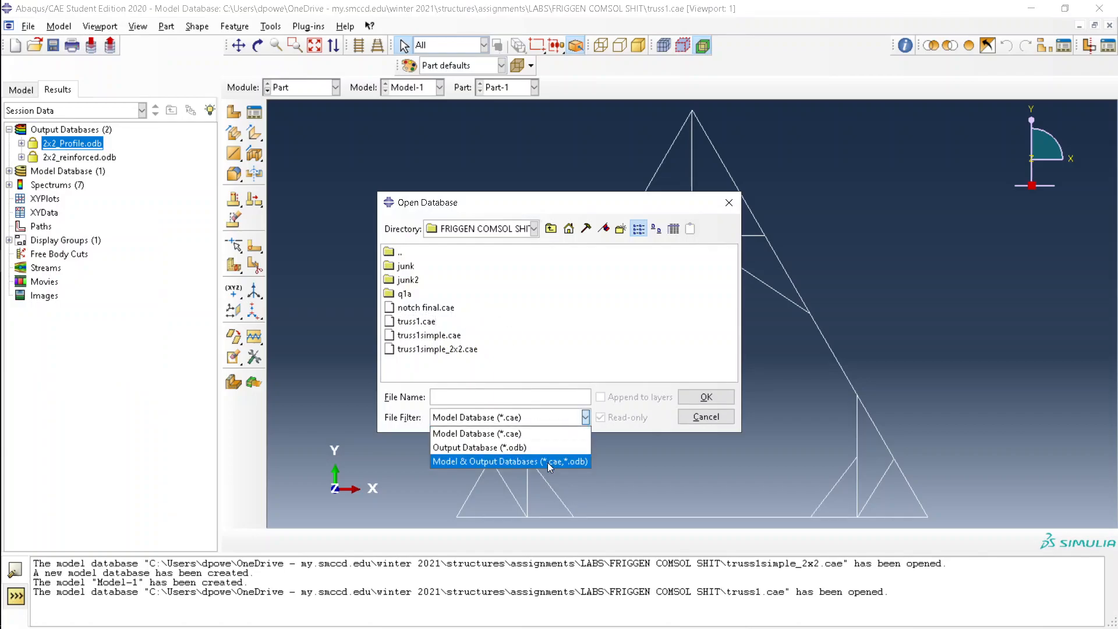
left_click(478, 447)
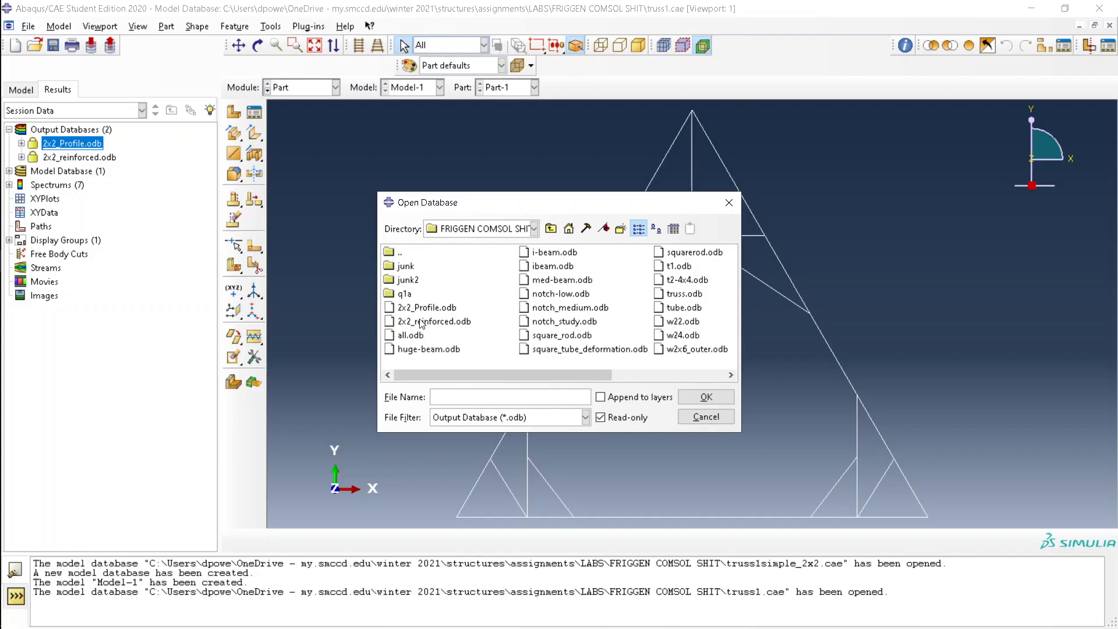
left_click(427, 308)
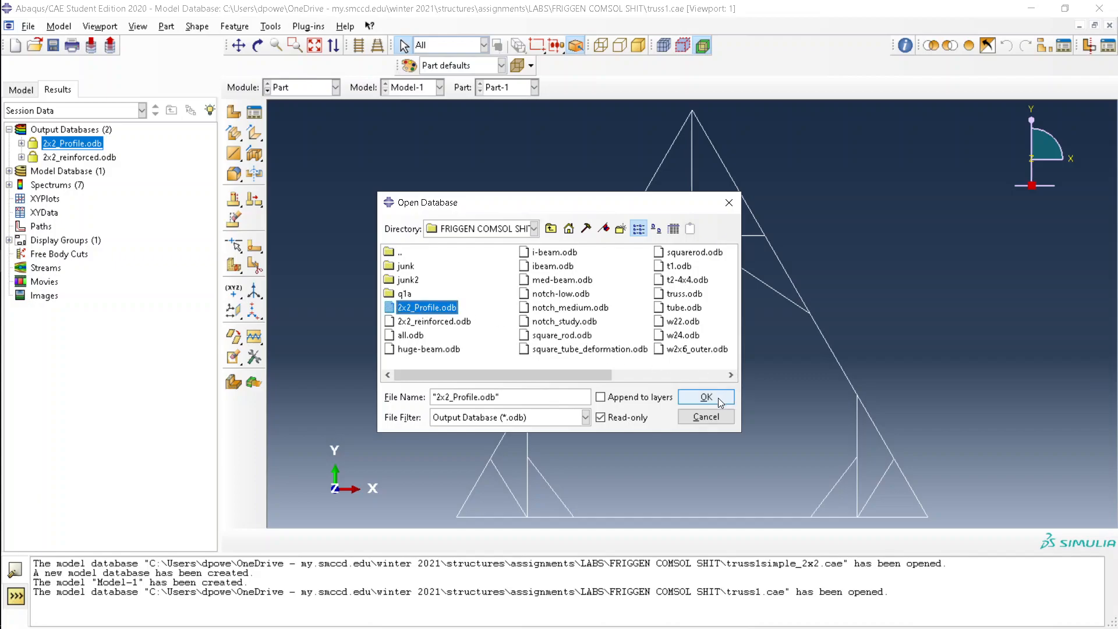
left_click(705, 396)
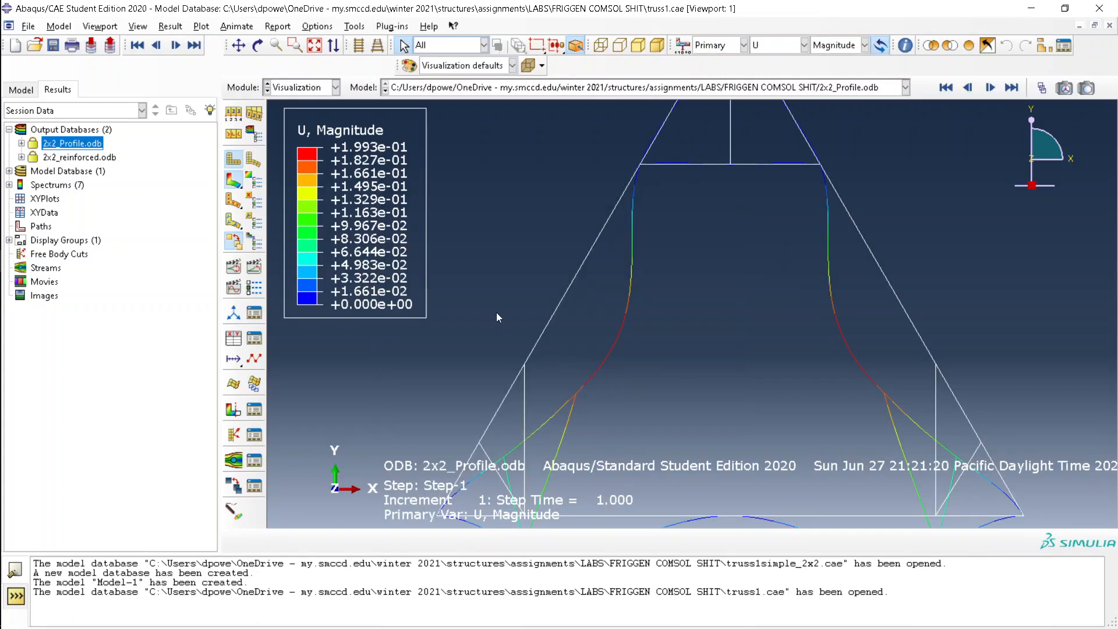
Plot Mises stress contours on the deformed 2x2_reinforced truss, leaving Result Options unchanged.
left_click(28, 27)
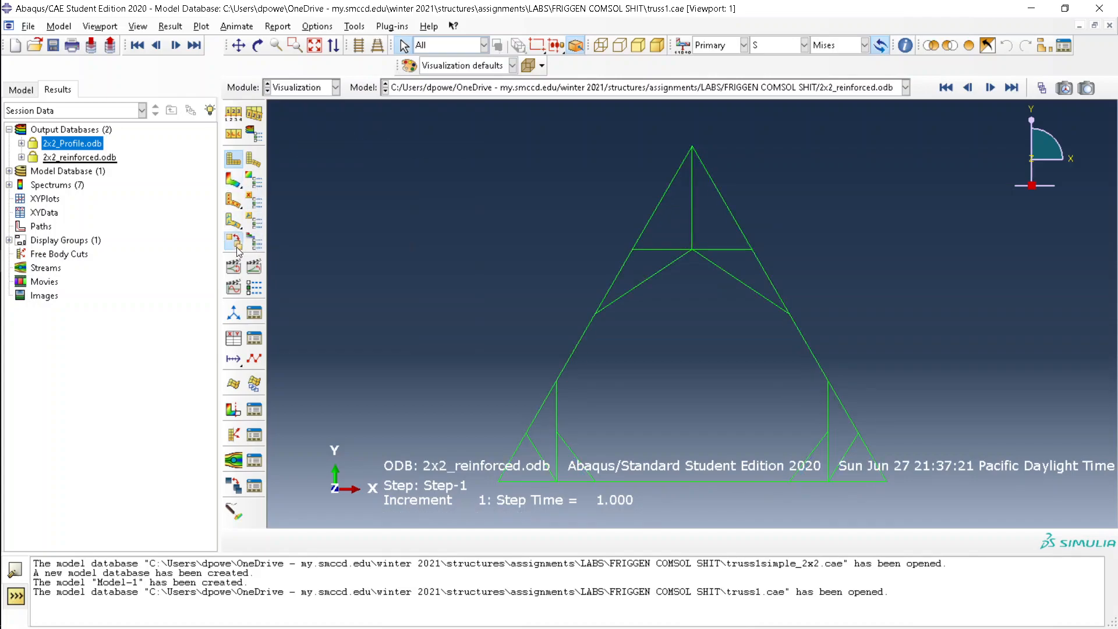
mouse_move(234, 242)
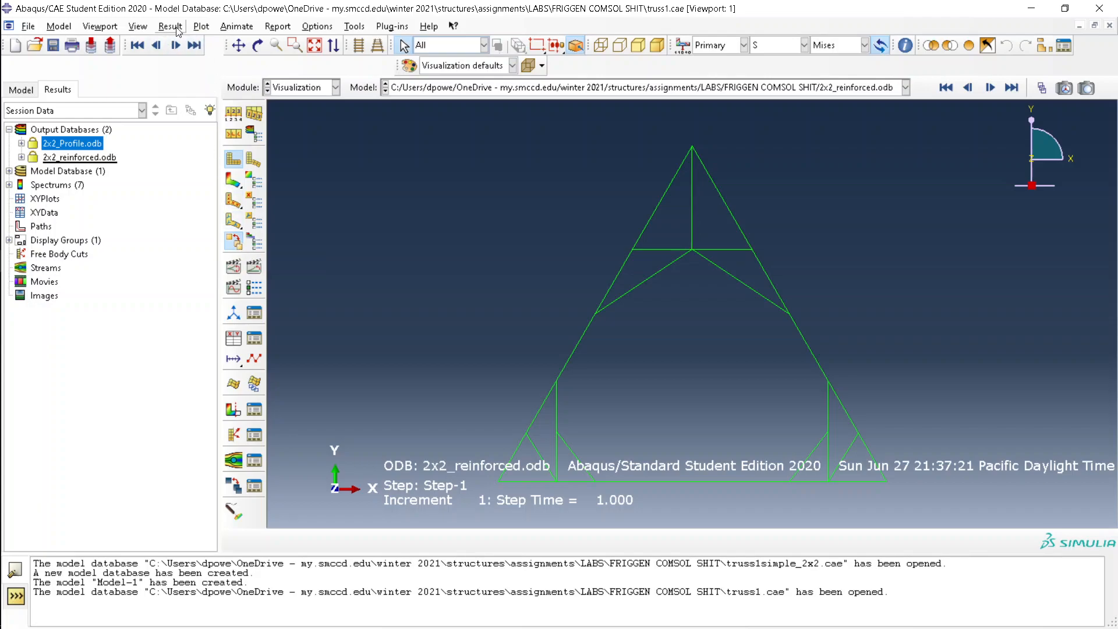
left_click(233, 175)
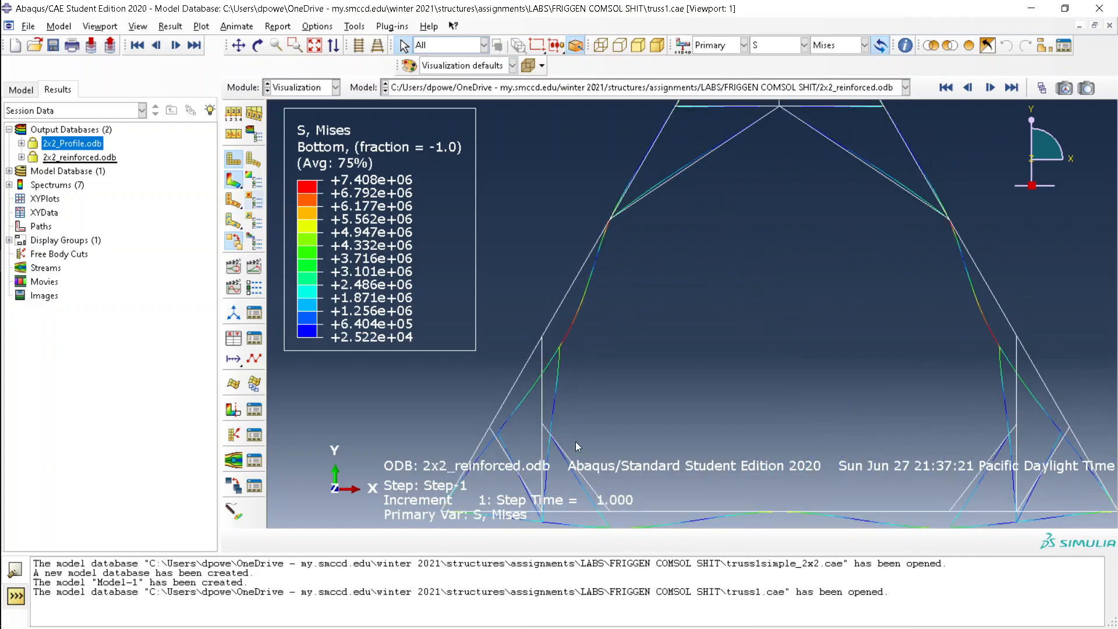
left_click(200, 26)
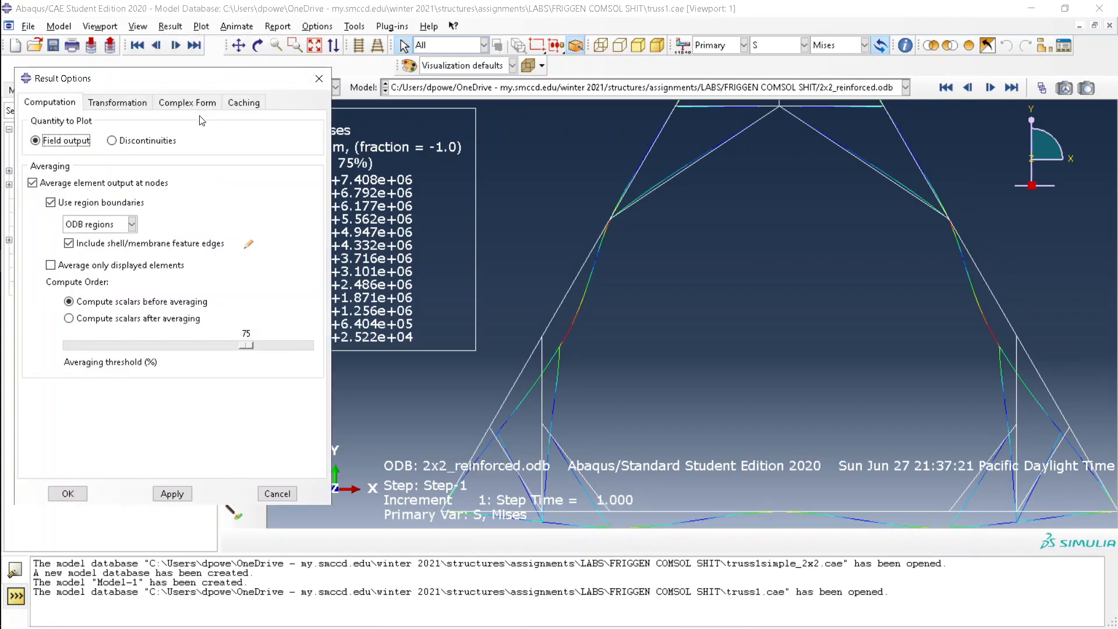
left_click(67, 493)
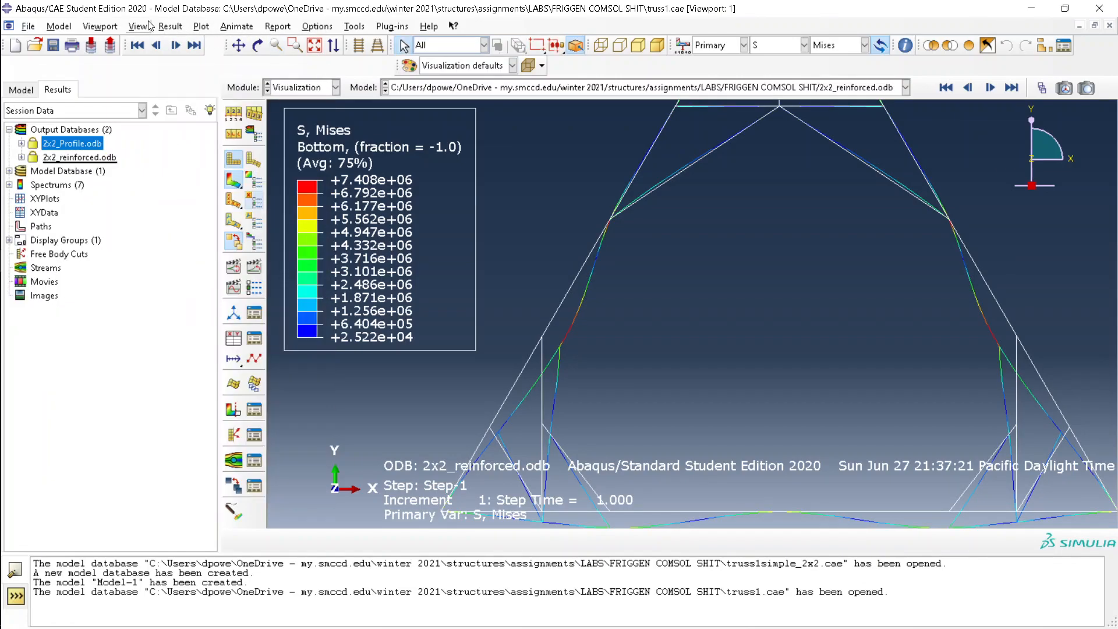
Plot an overlay of the 2x2_Profile and 2x2_reinforced layers from the Overlay Plot Layer Manager.
left_click(139, 26)
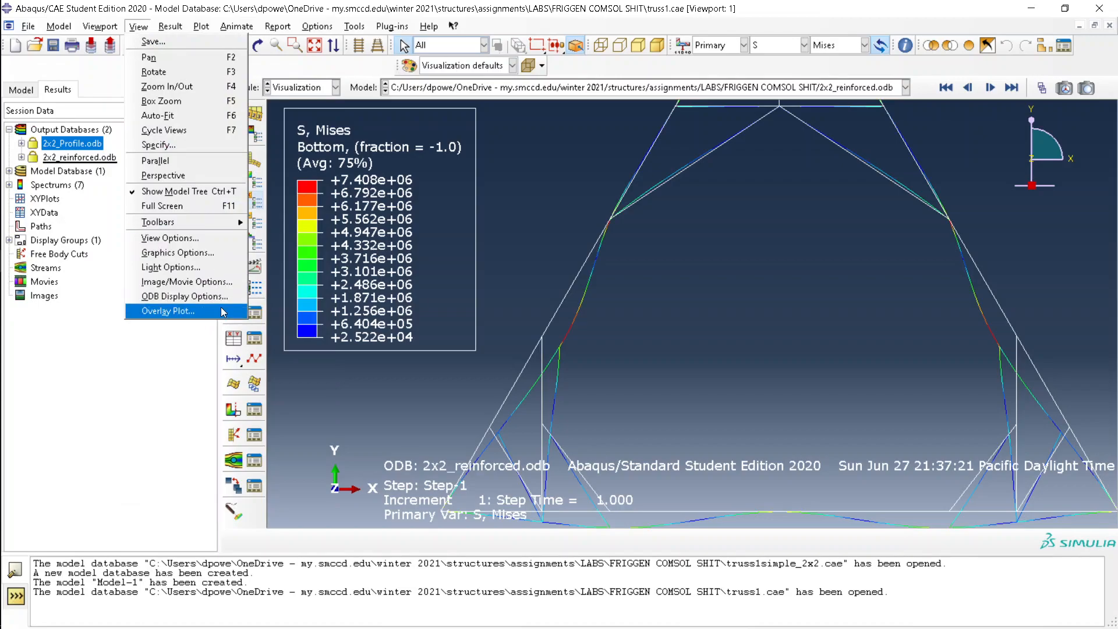
mouse_move(172, 315)
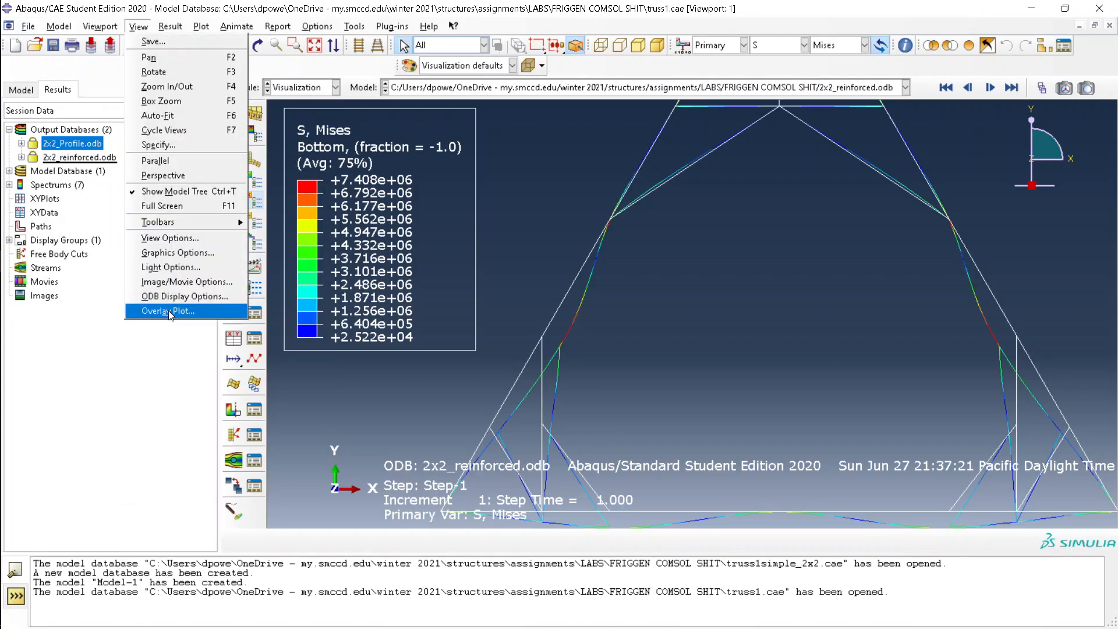
left_click(167, 311)
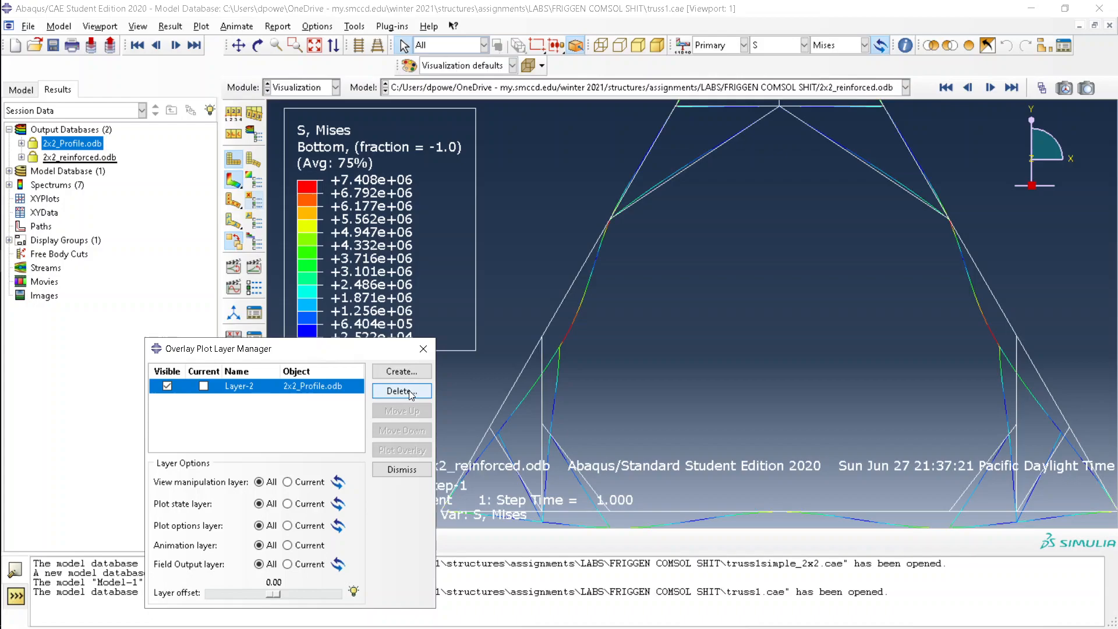
left_click(400, 371)
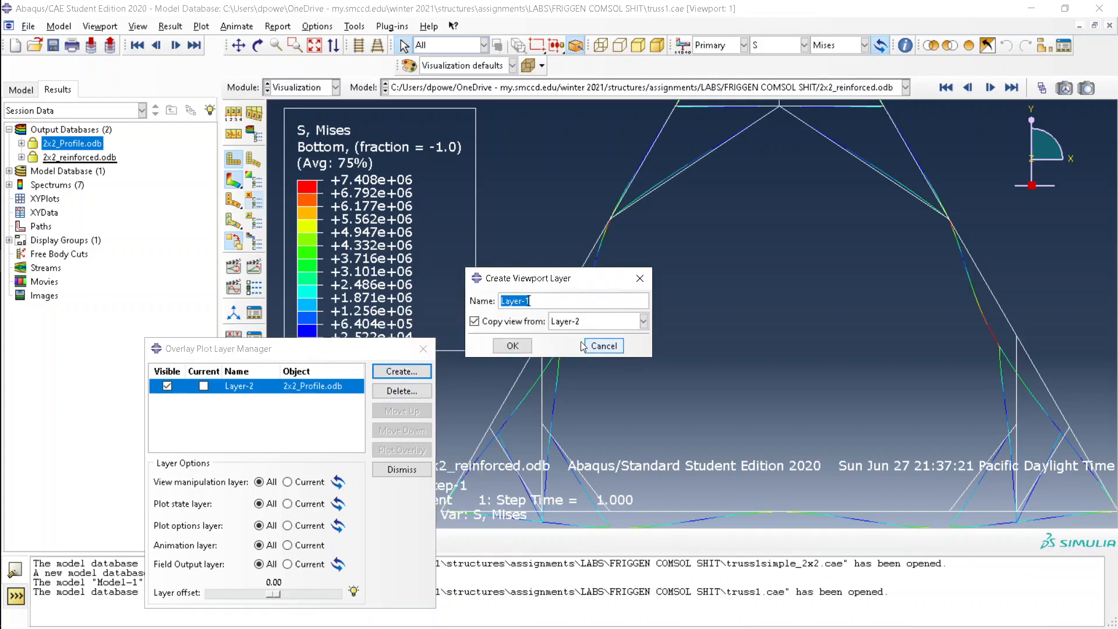
left_click(511, 346)
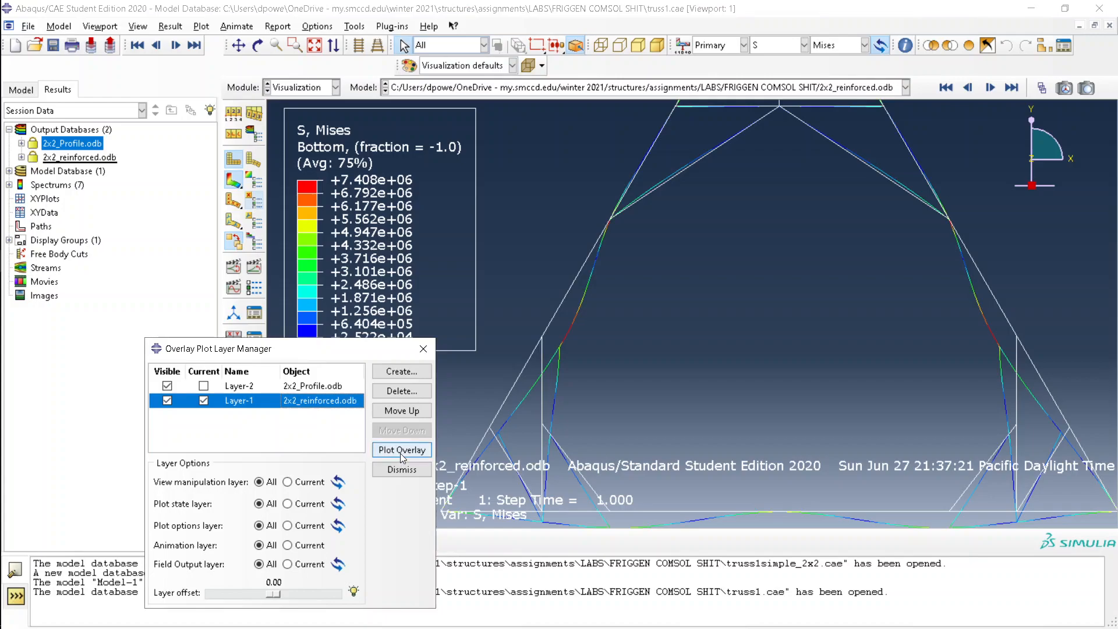
left_click(400, 449)
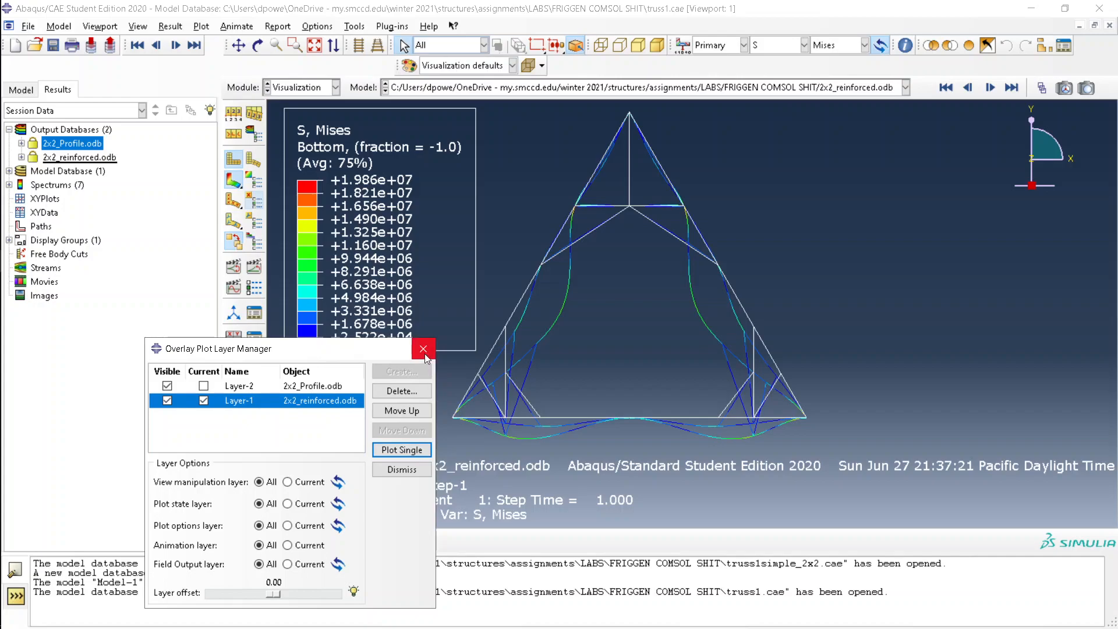
Set the common Deformation Scale Factor to Auto-compute for the overlaid truss plots.
left_click(424, 349)
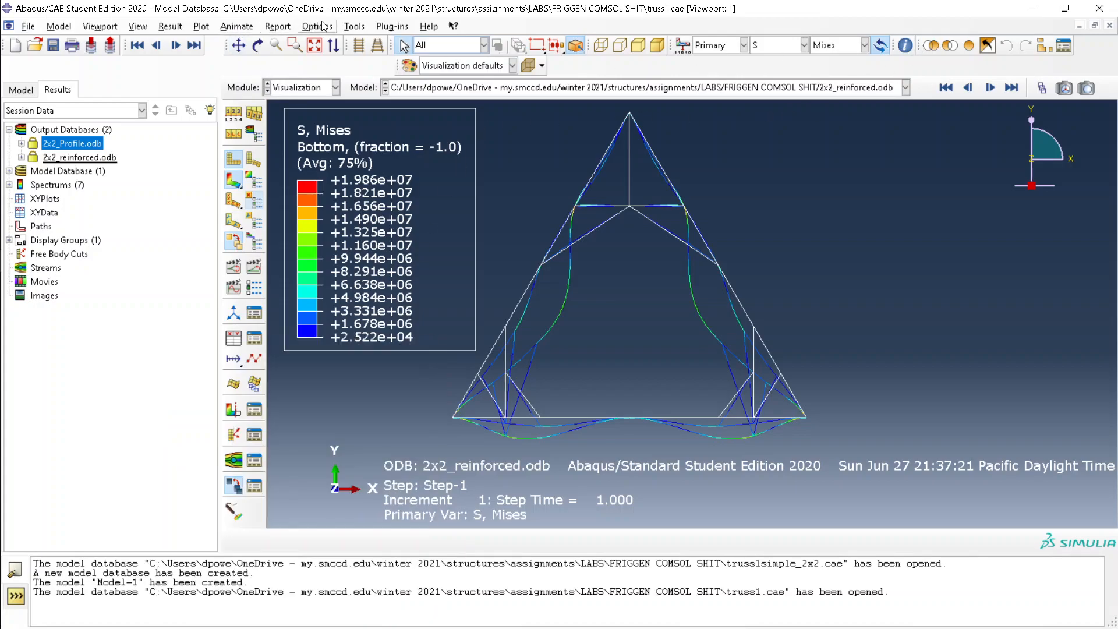
left_click(236, 26)
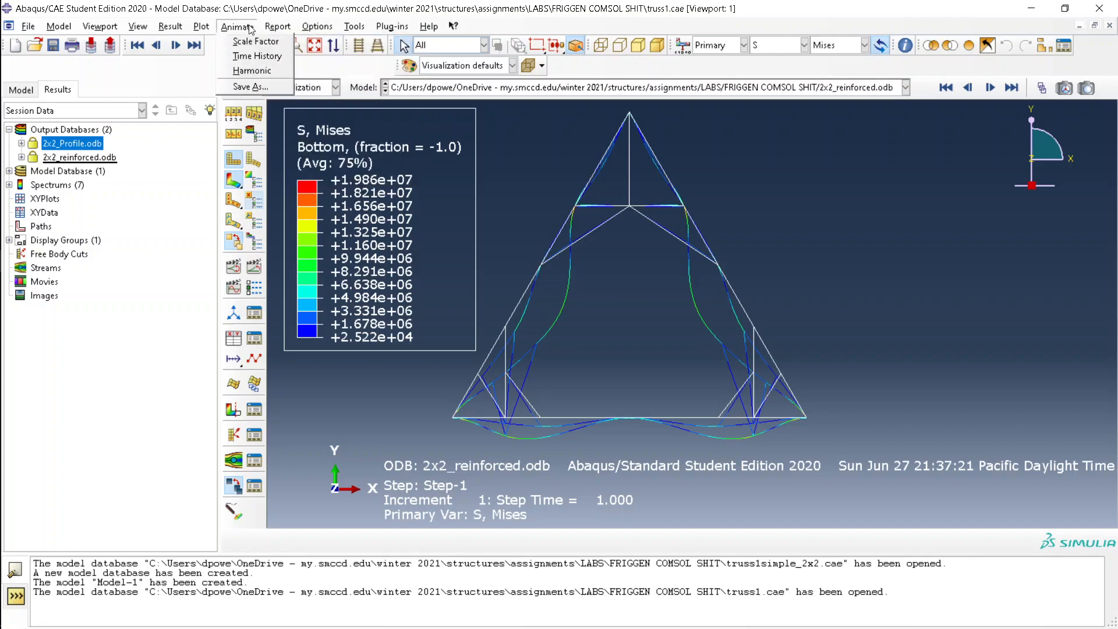
left_click(355, 26)
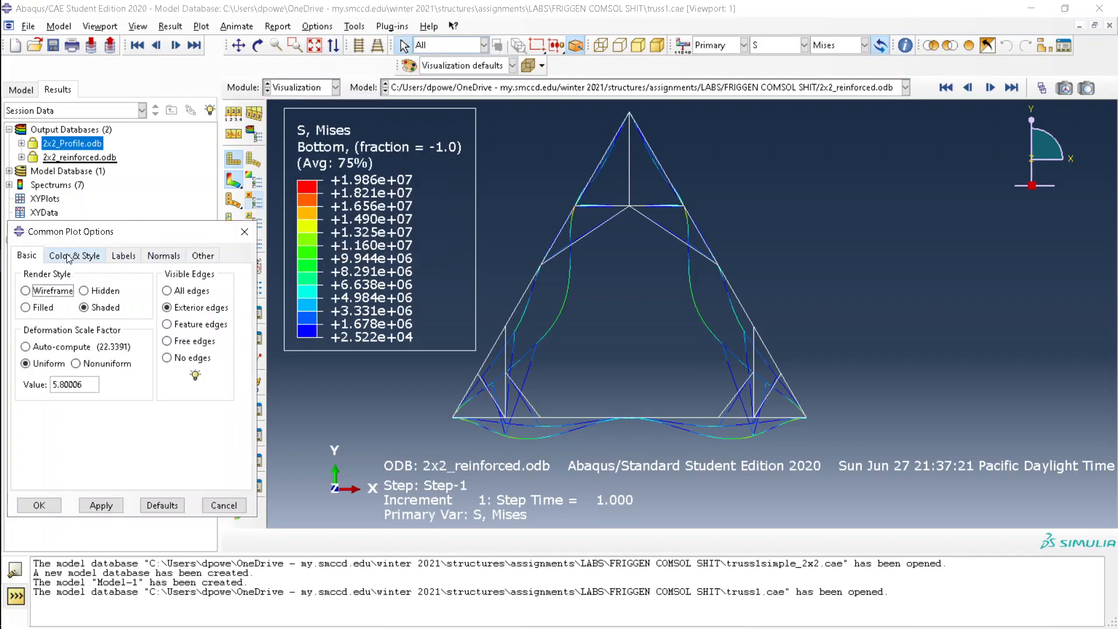
left_click(26, 346)
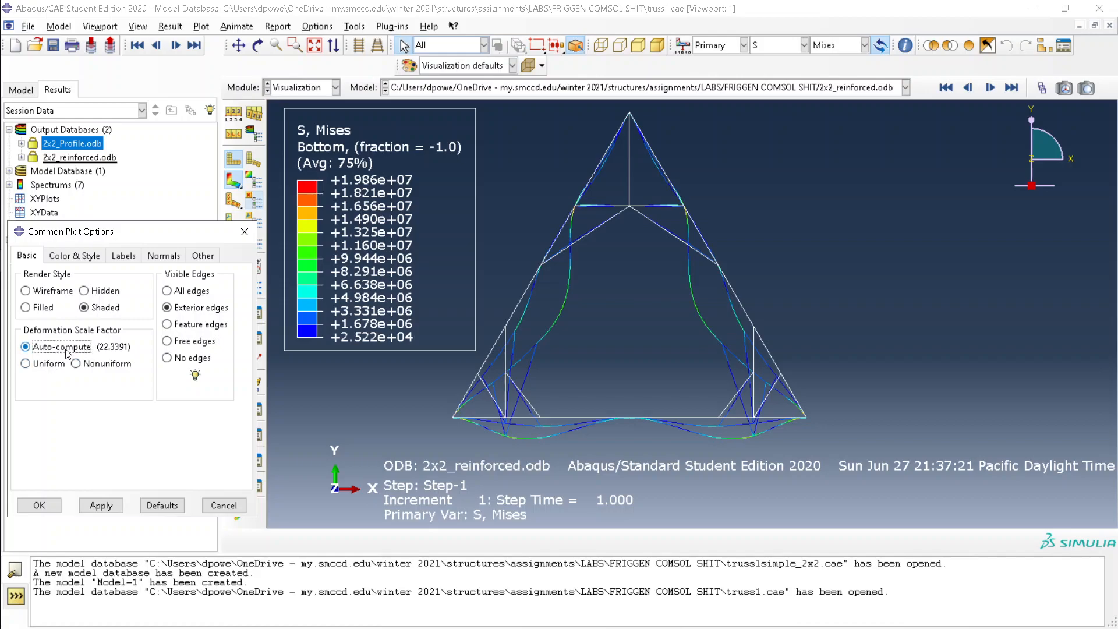
left_click(26, 362)
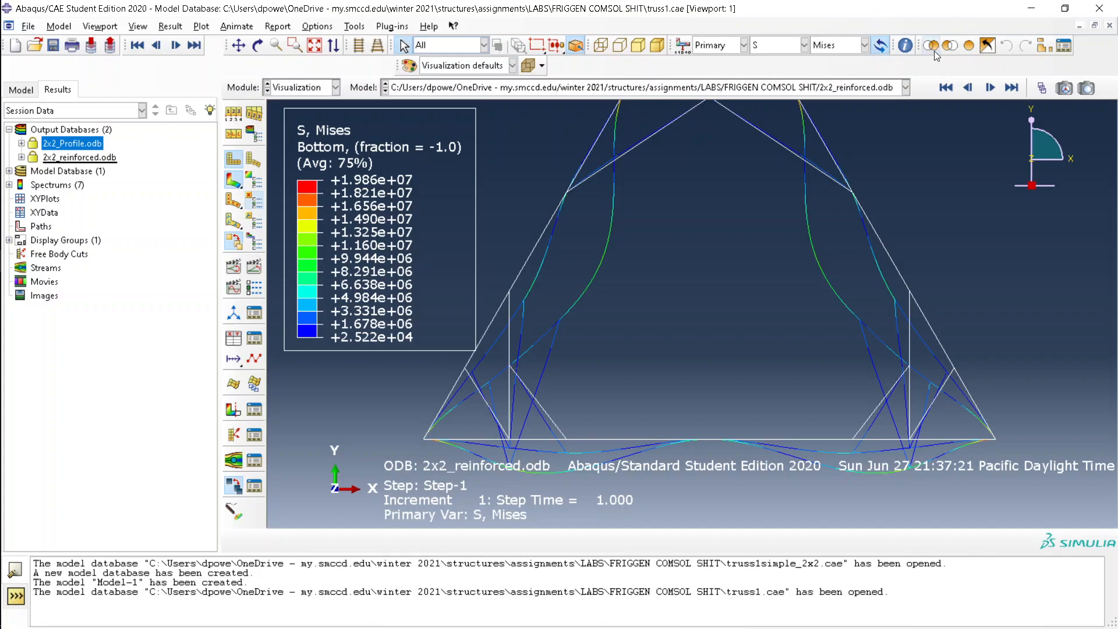
Start a Probe values query on the overlaid truss, then discard the values without writing a file.
left_click(930, 45)
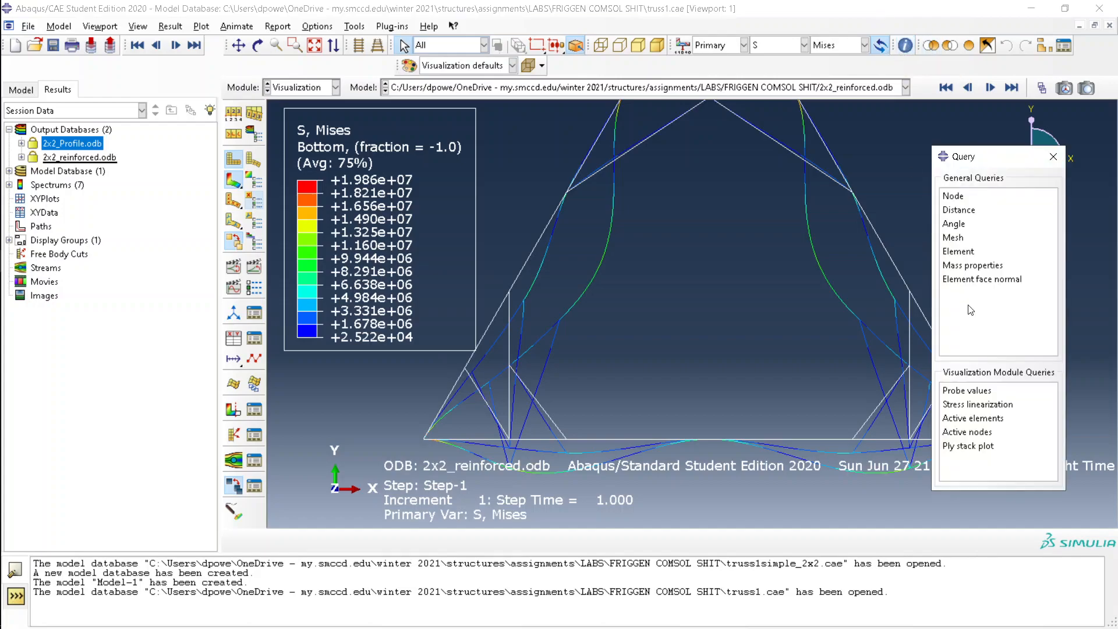
left_click(967, 390)
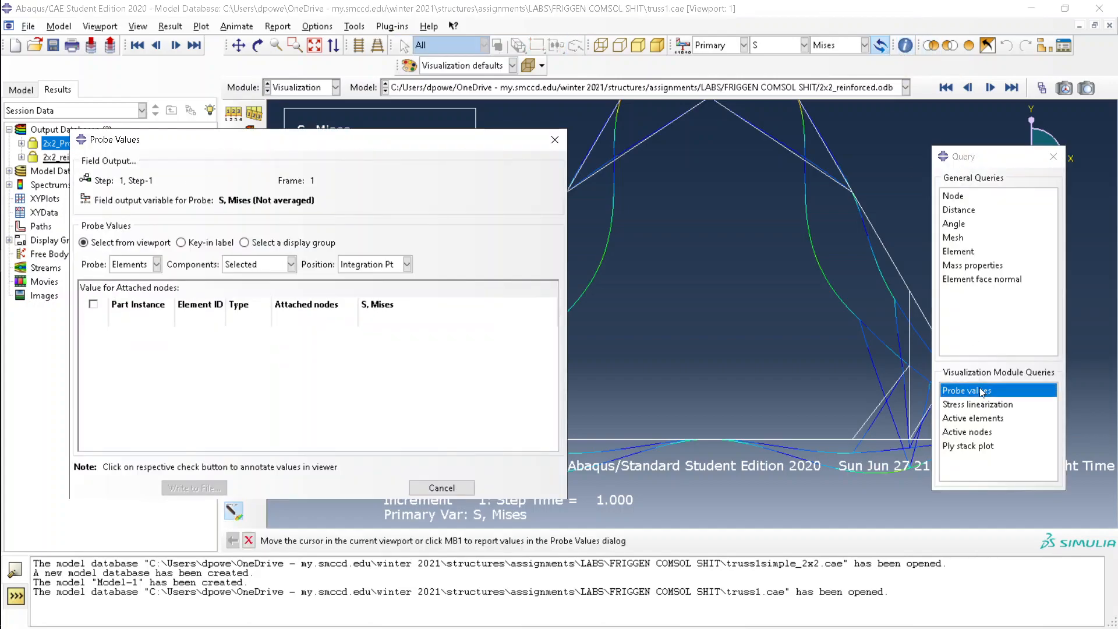
mouse_move(858, 192)
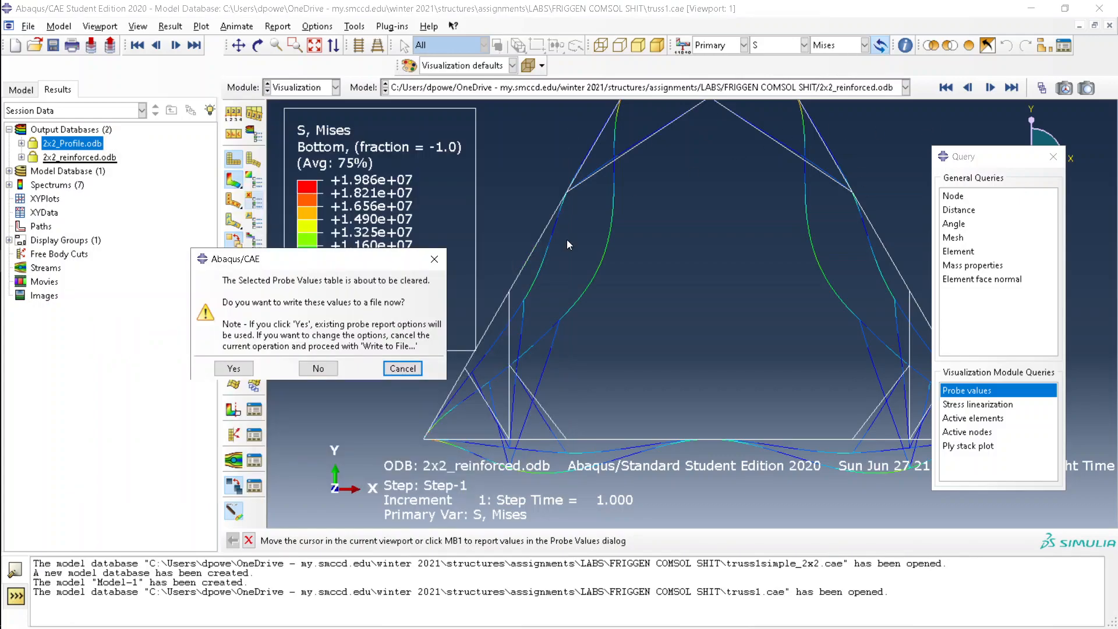
left_click(318, 368)
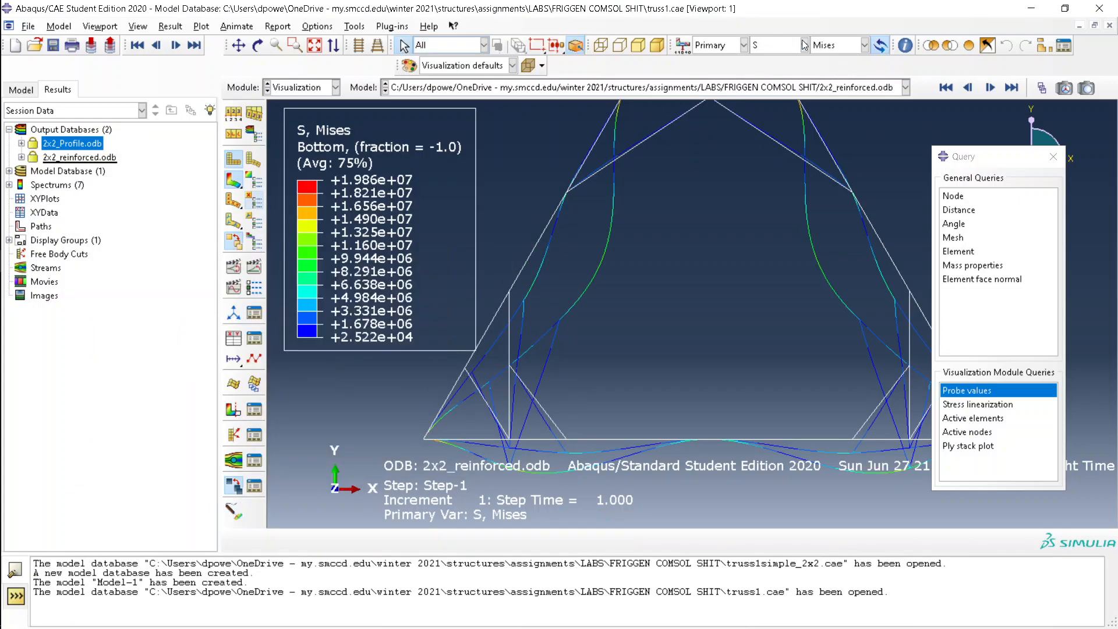
Contour the overlaid trusses by U (Magnitude) instead of Mises stress.
left_click(803, 45)
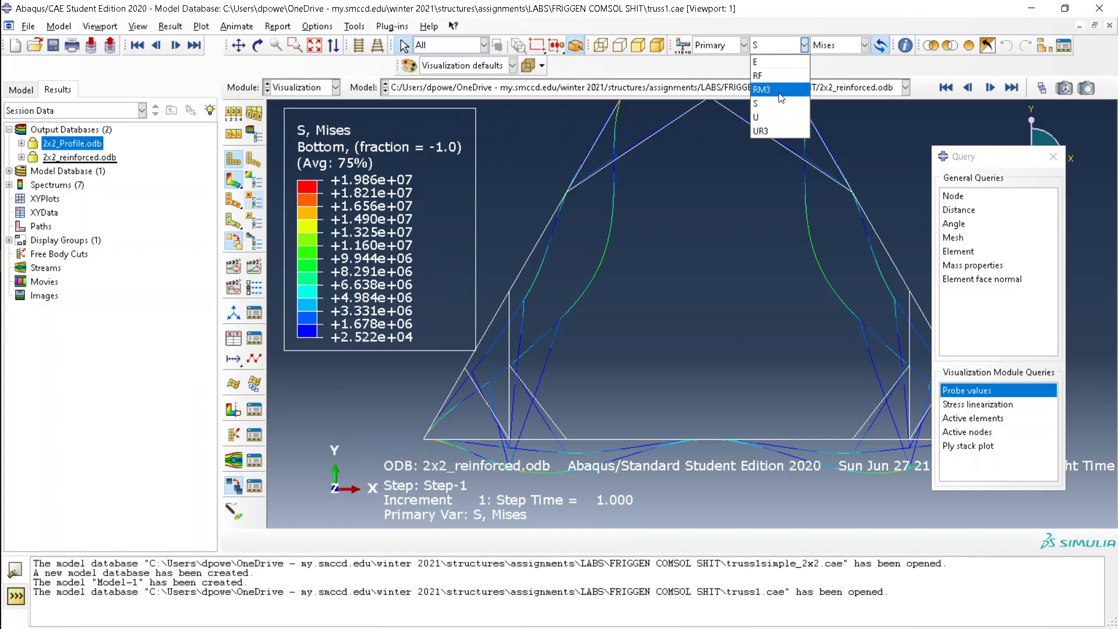
mouse_move(774, 117)
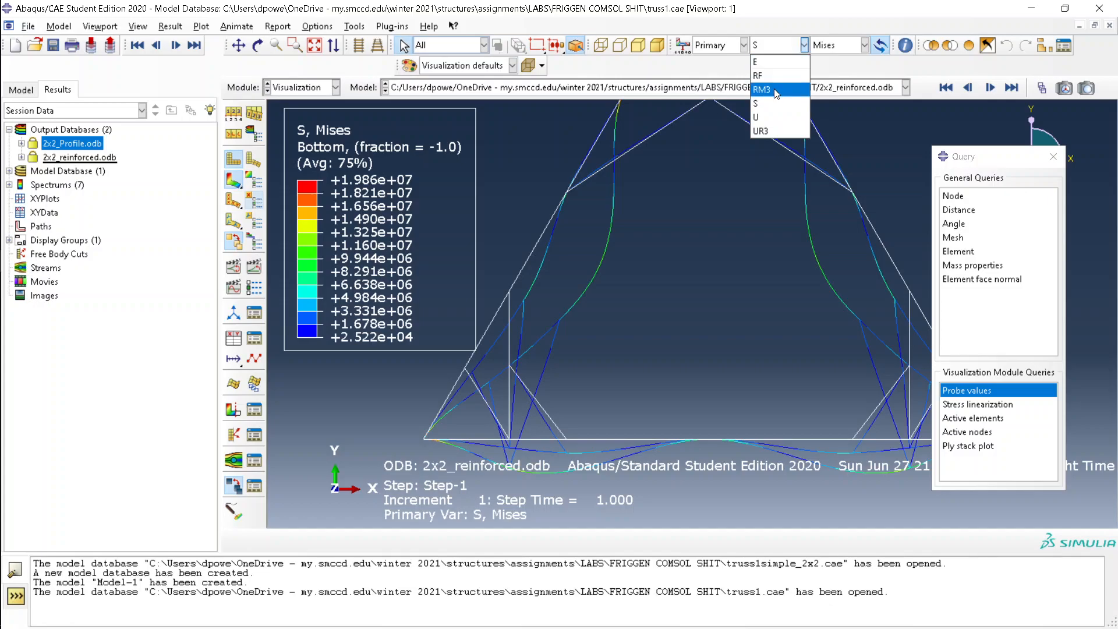
left_click(755, 104)
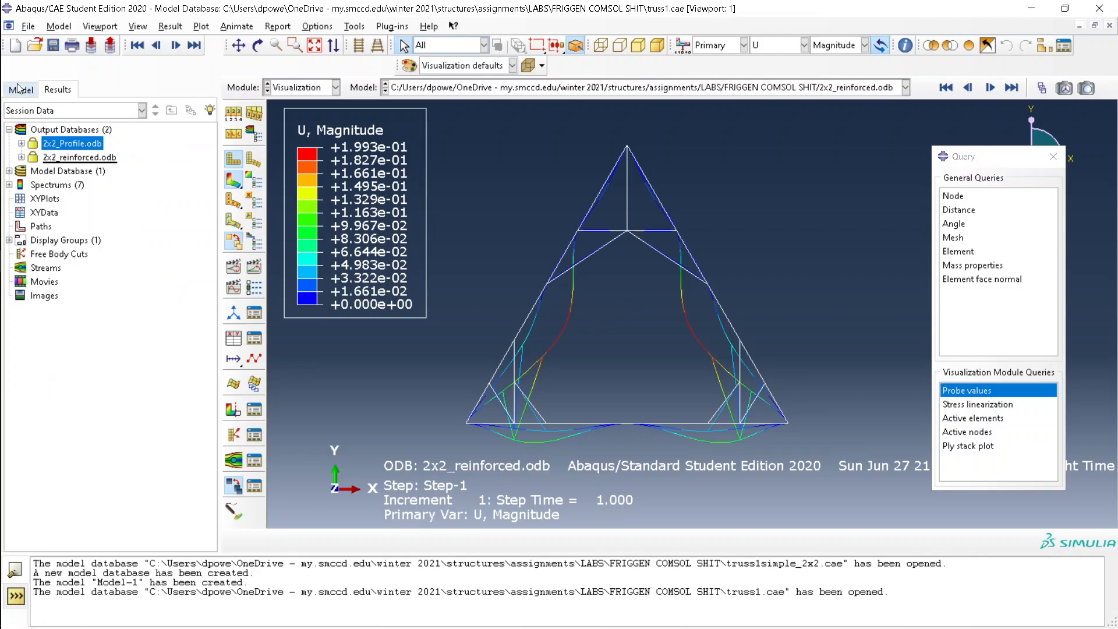
Reopen the 2x2_reinforced job's results from the Model tree, showing the undeformed truss.
left_click(20, 89)
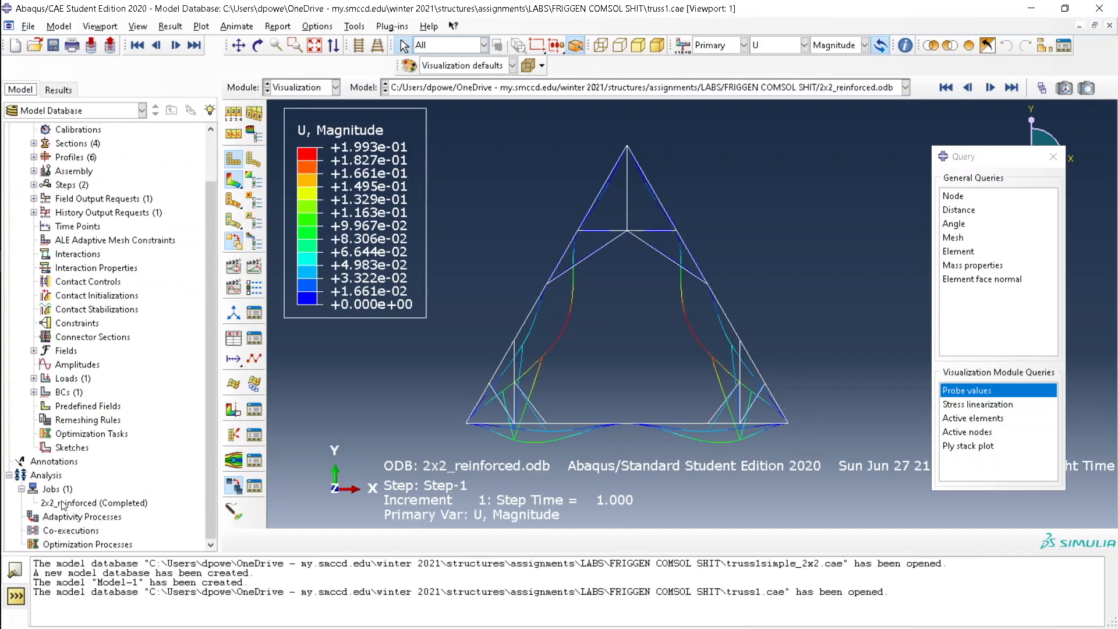
right_click(95, 502)
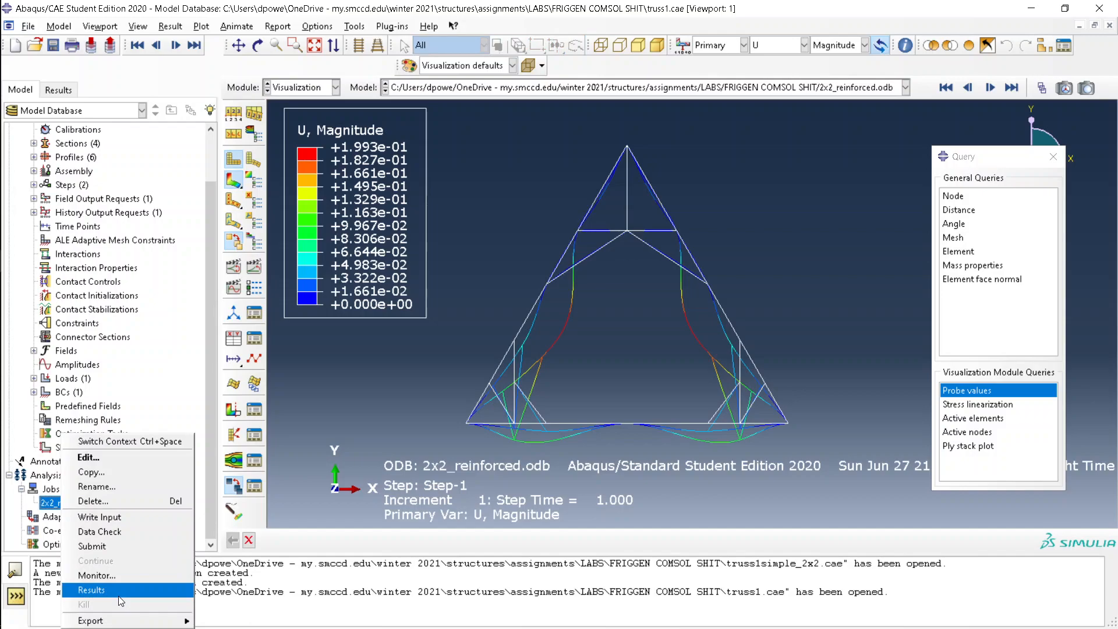
left_click(90, 590)
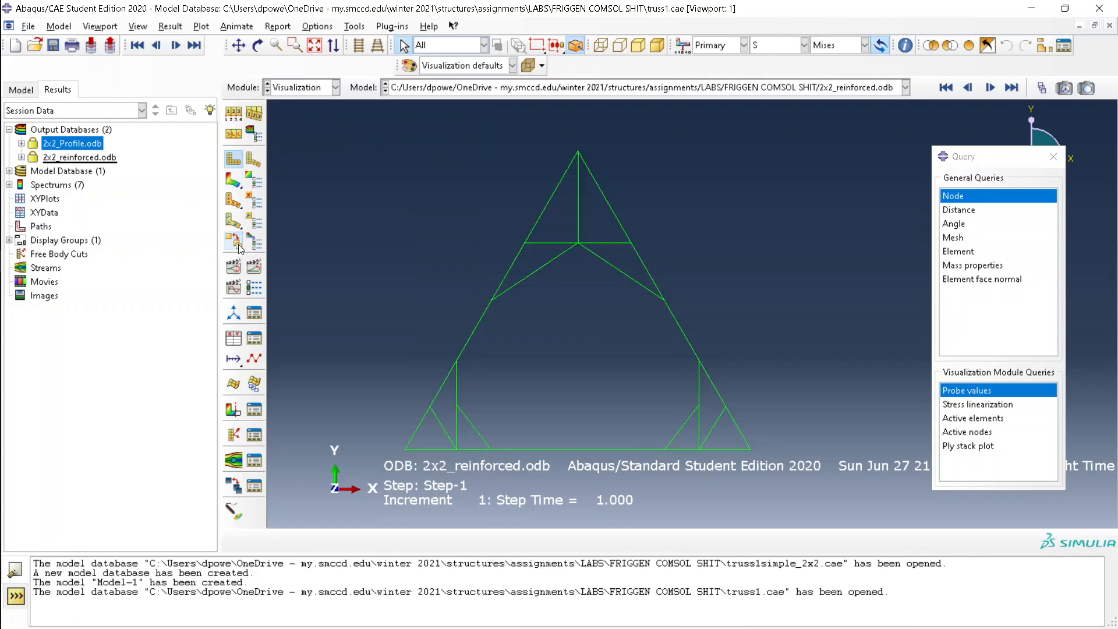
Plot Mises stress on the deformed reinforced truss with Max and Min location labels shown.
left_click(233, 178)
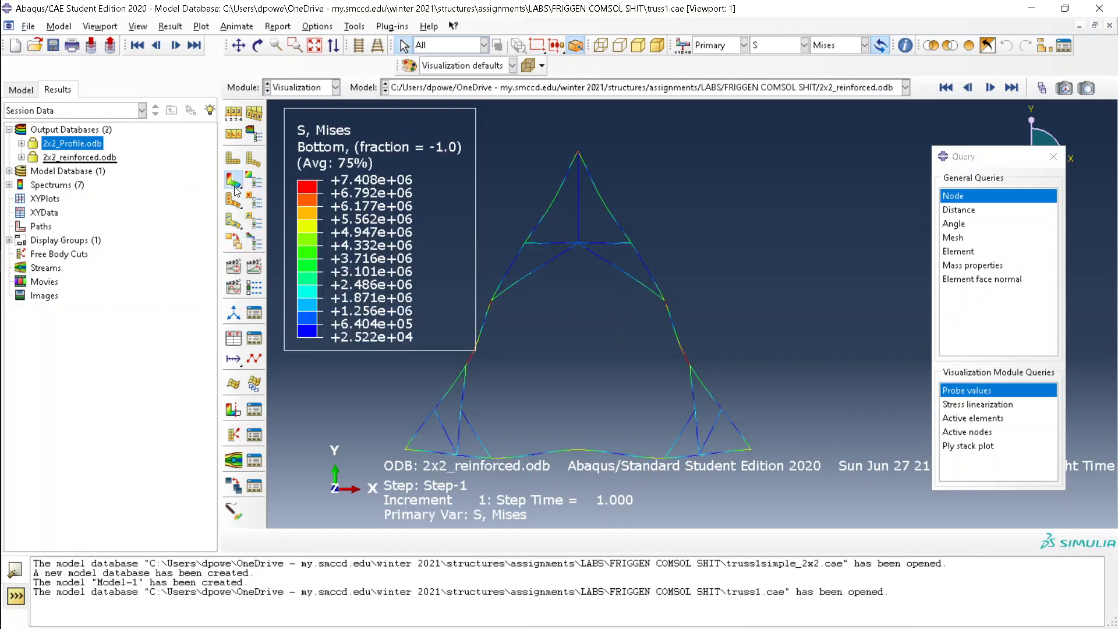
mouse_move(102, 40)
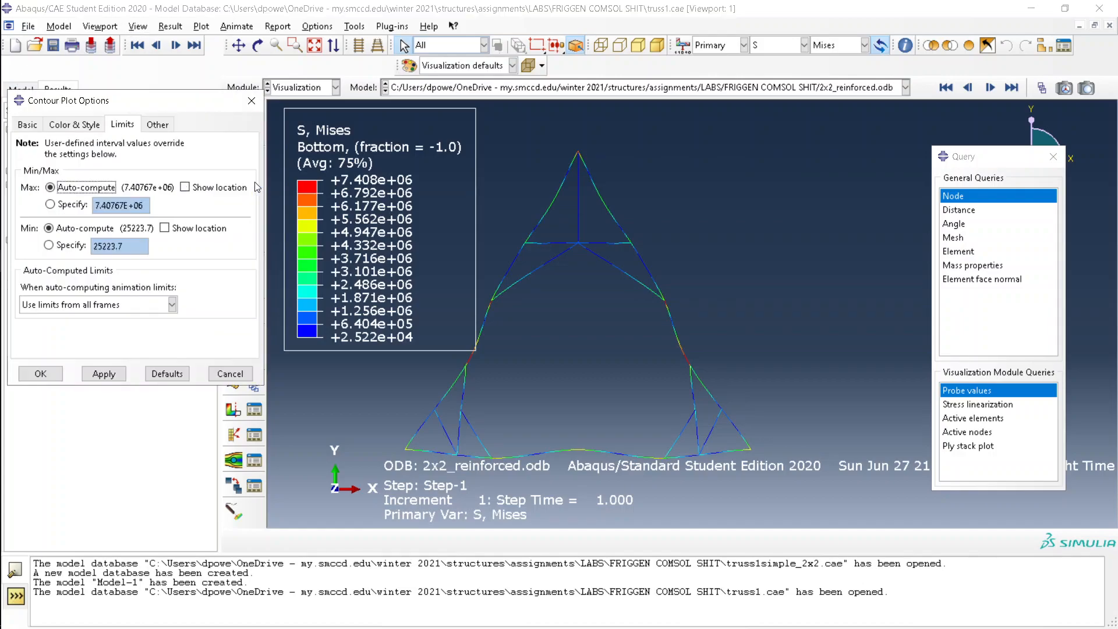
left_click(164, 227)
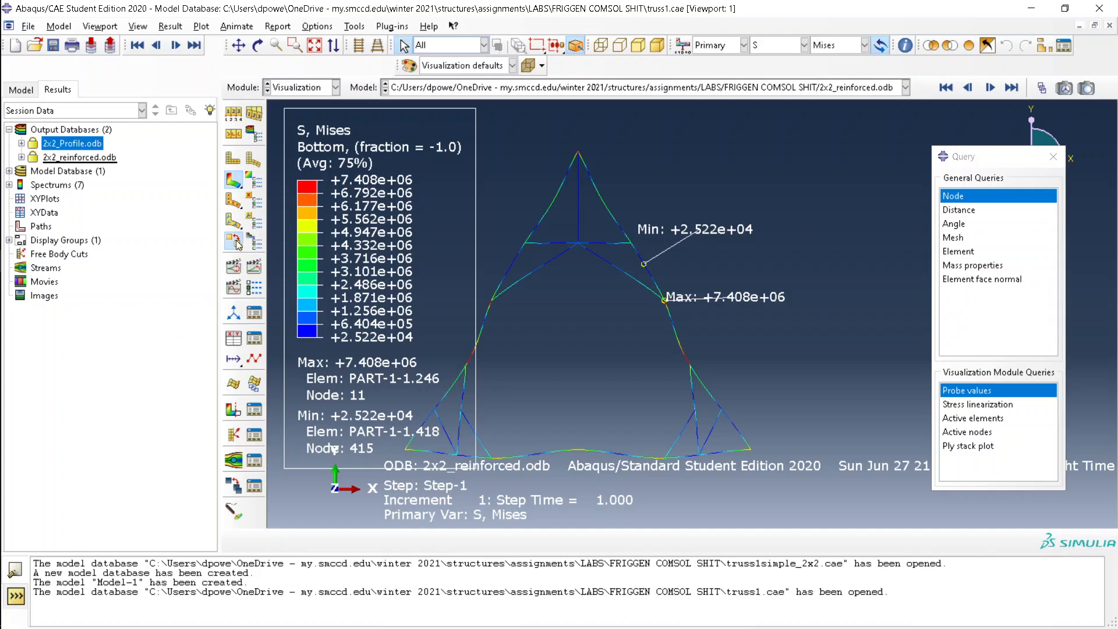
mouse_move(684, 405)
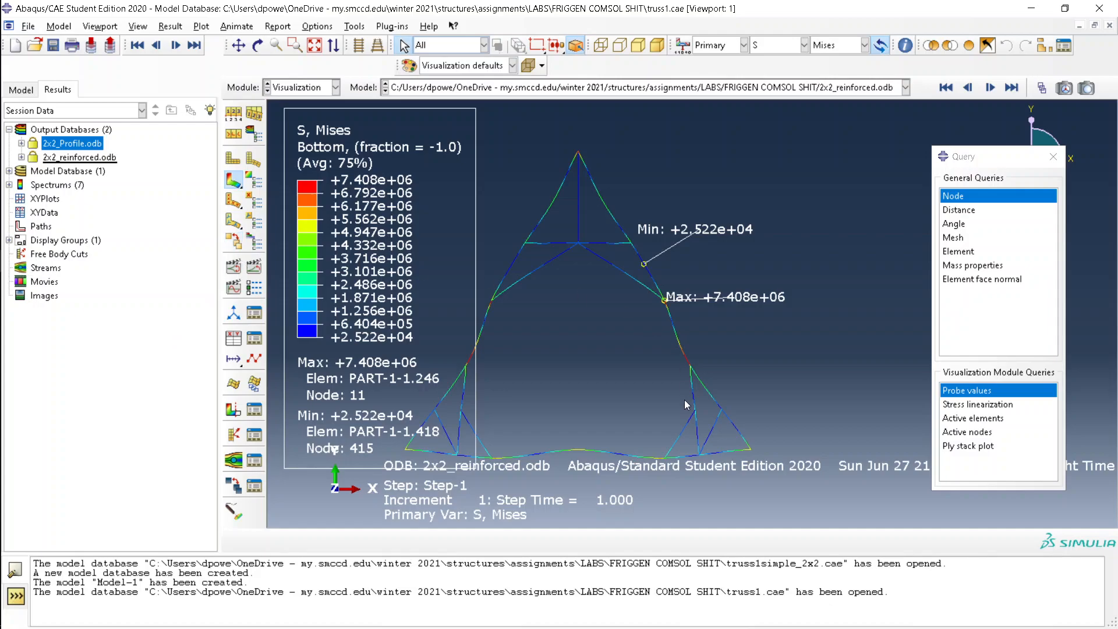